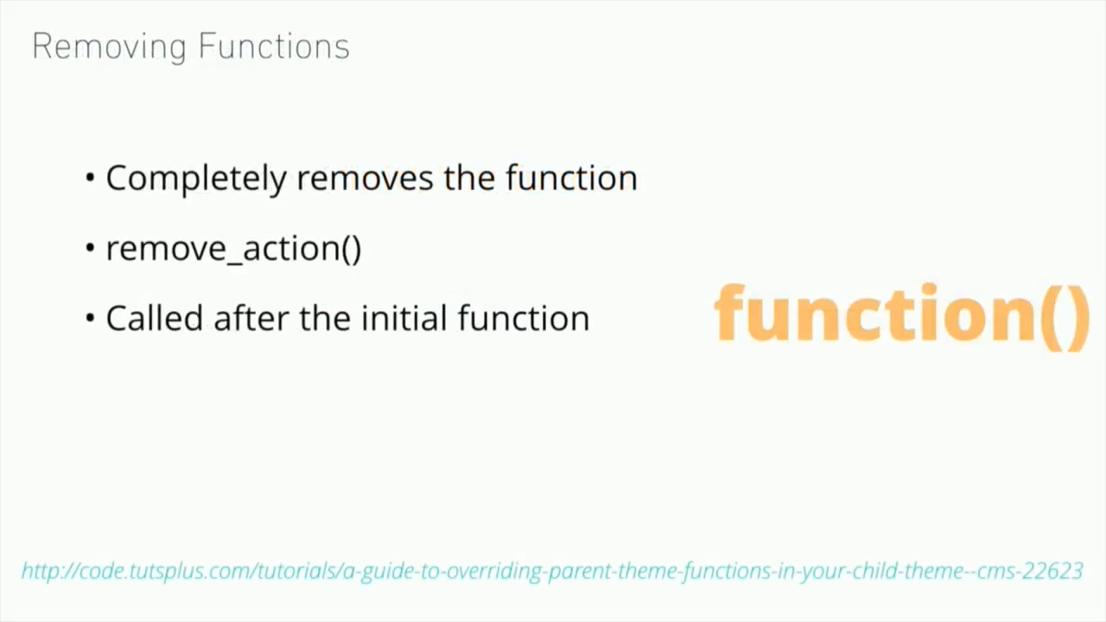
mouse_move(903, 314)
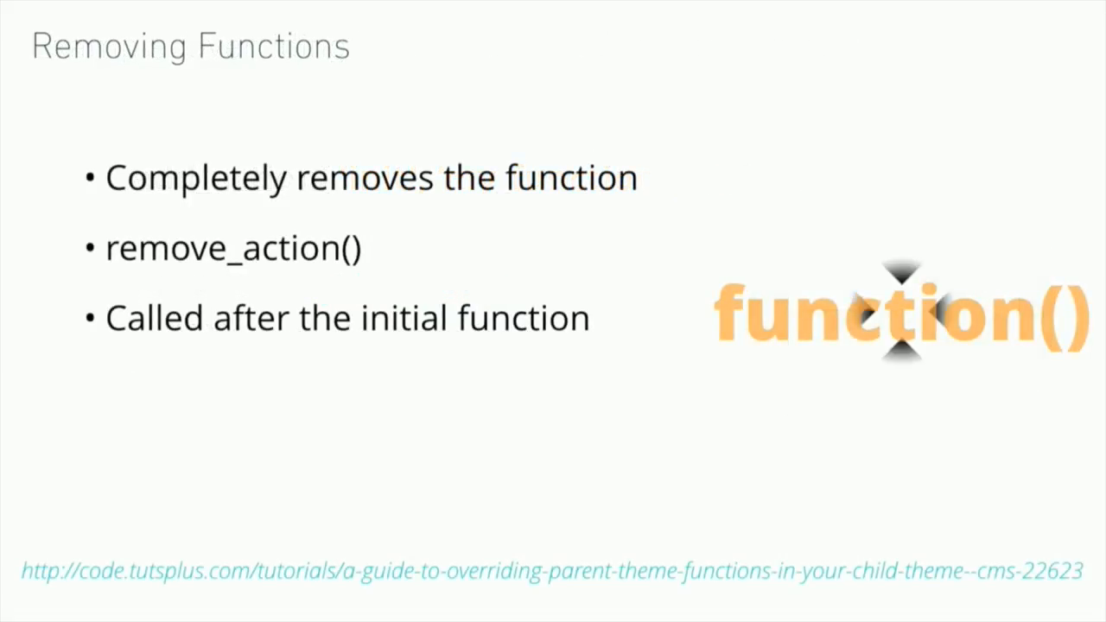